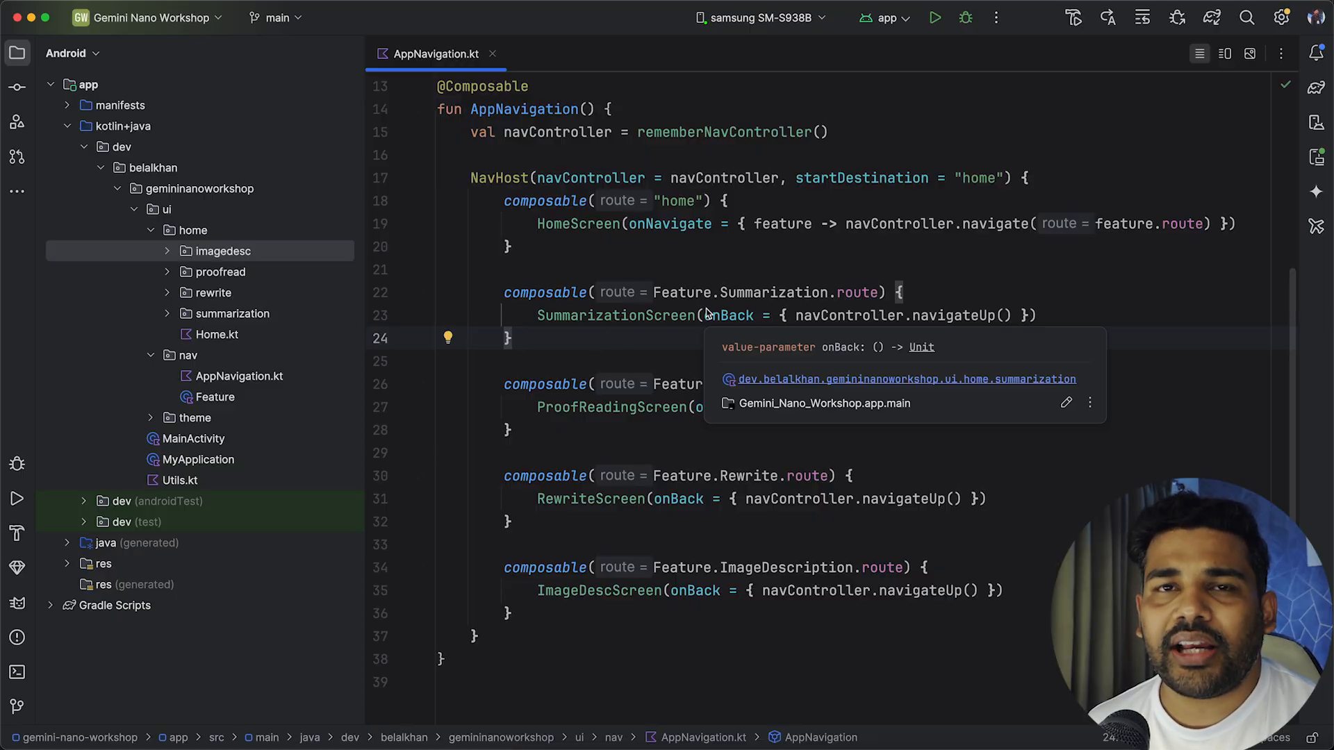
{"action": "mouse_move", "coordinate": [560, 298]}
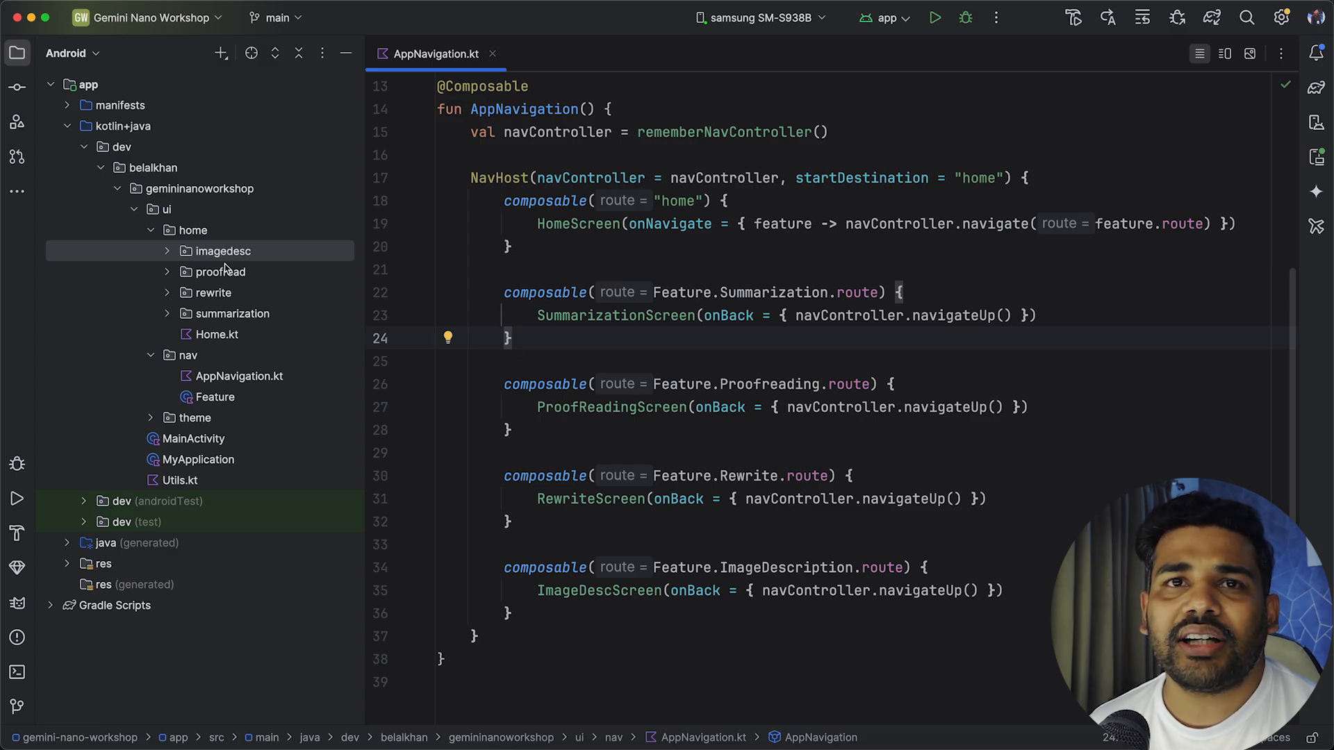
{"action": "mouse_move", "coordinate": [224, 269]}
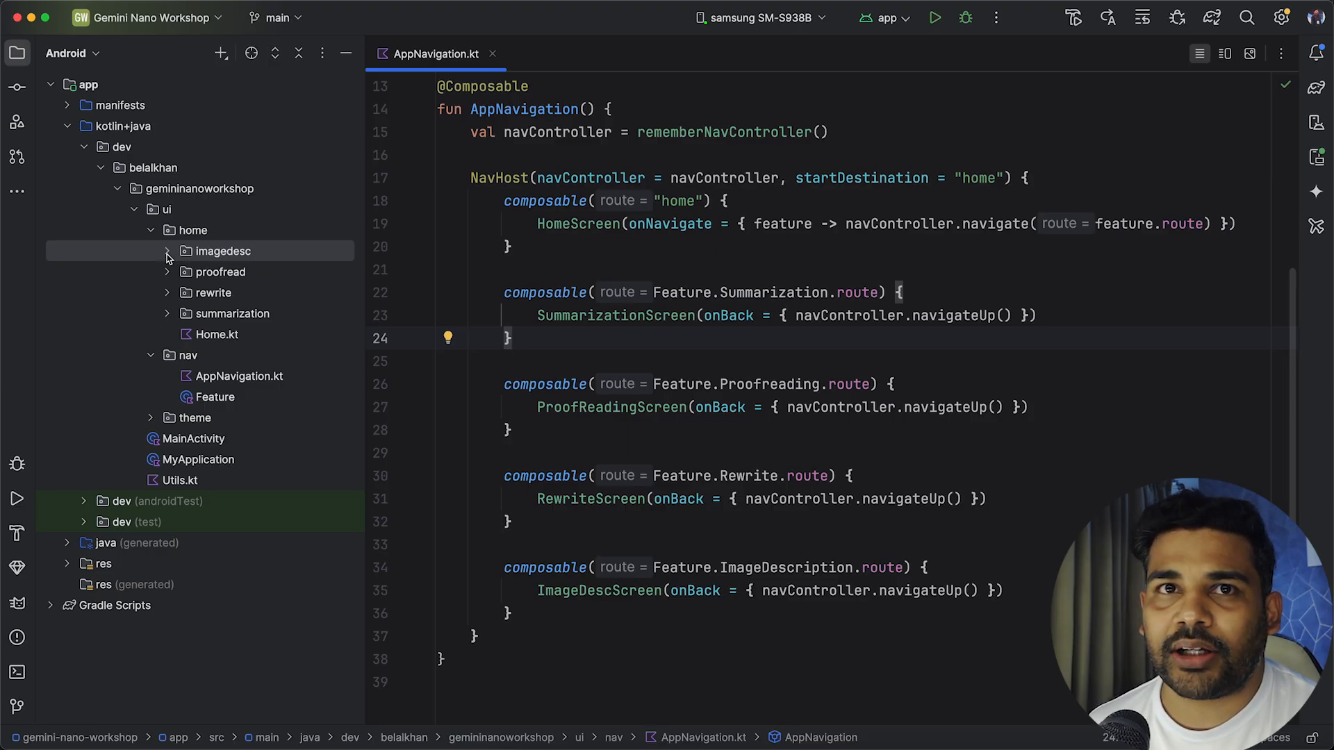
Open ImageDescViewModel.kt from the imagedesc package and review describe()'s download and availability handling.
{"action": "left_click", "coordinate": [167, 251]}
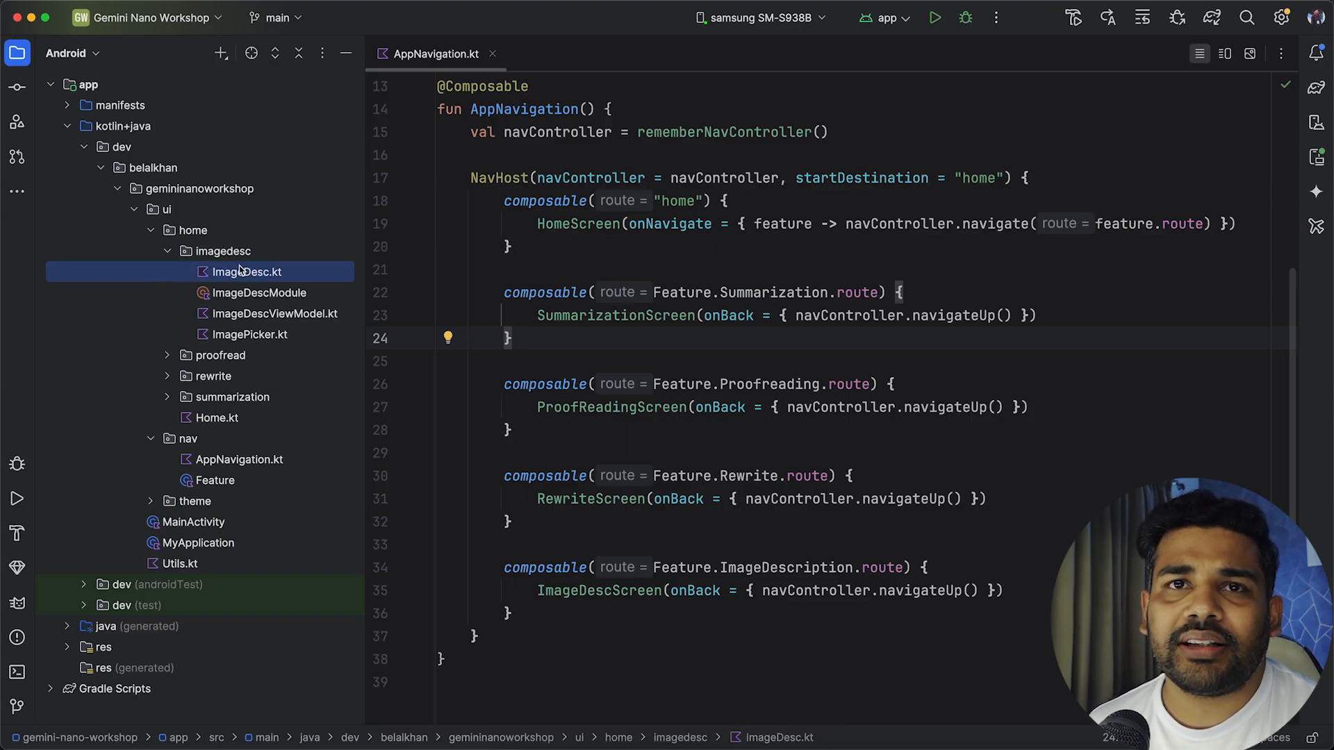
{"action": "double_click", "coordinate": [274, 313]}
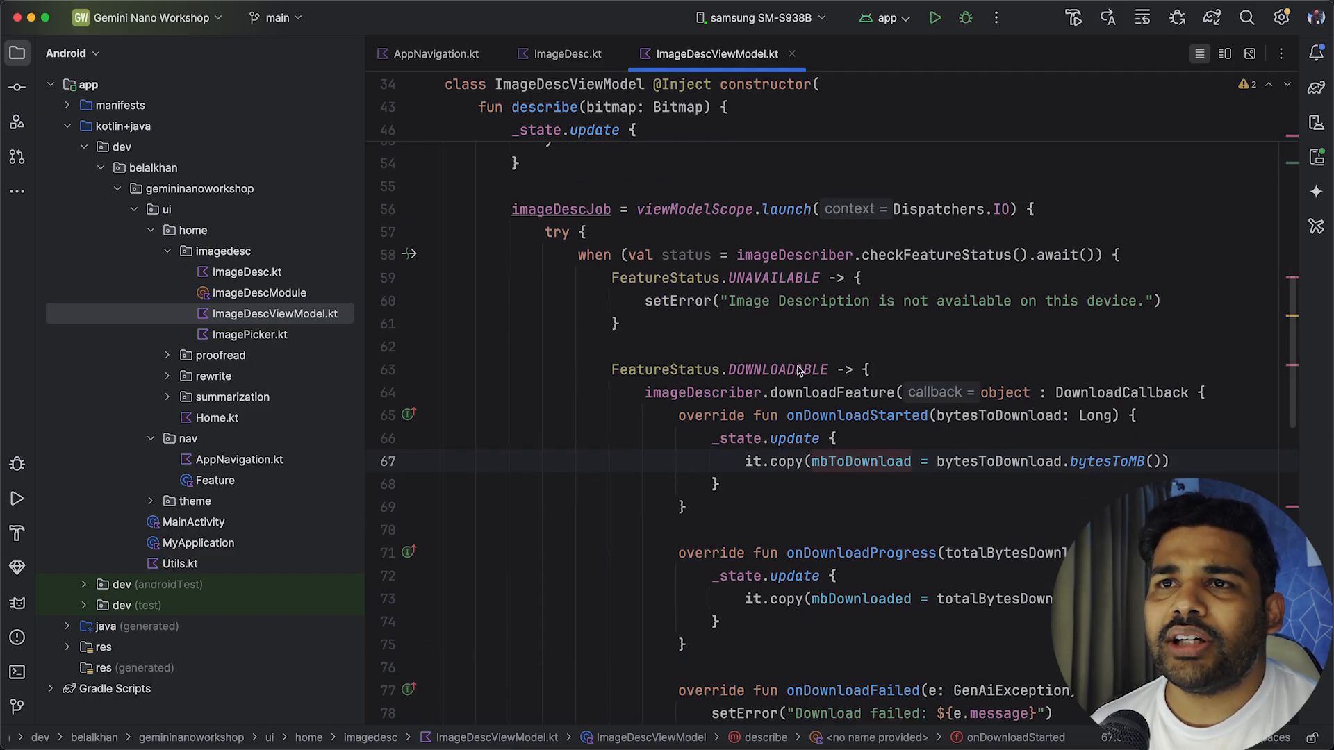
{"action": "mouse_move", "coordinate": [829, 357]}
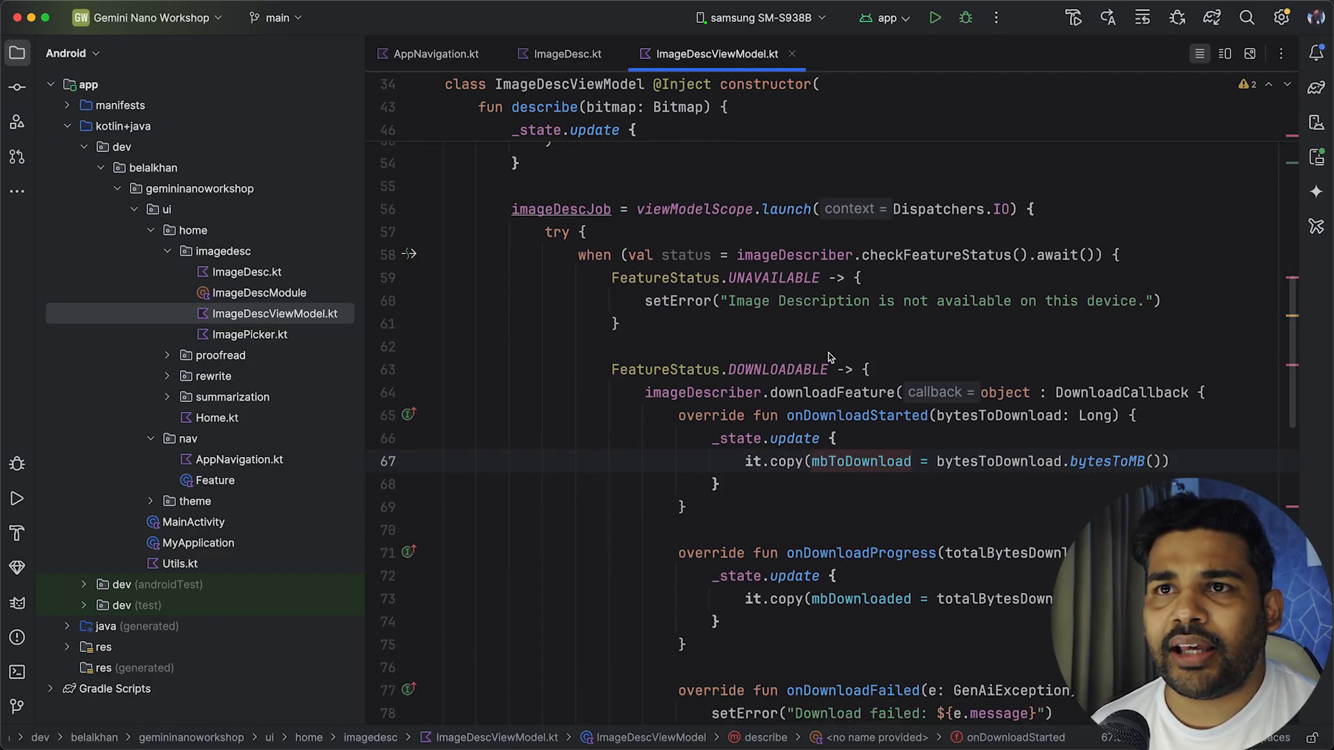
{"action": "mouse_move", "coordinate": [645, 336]}
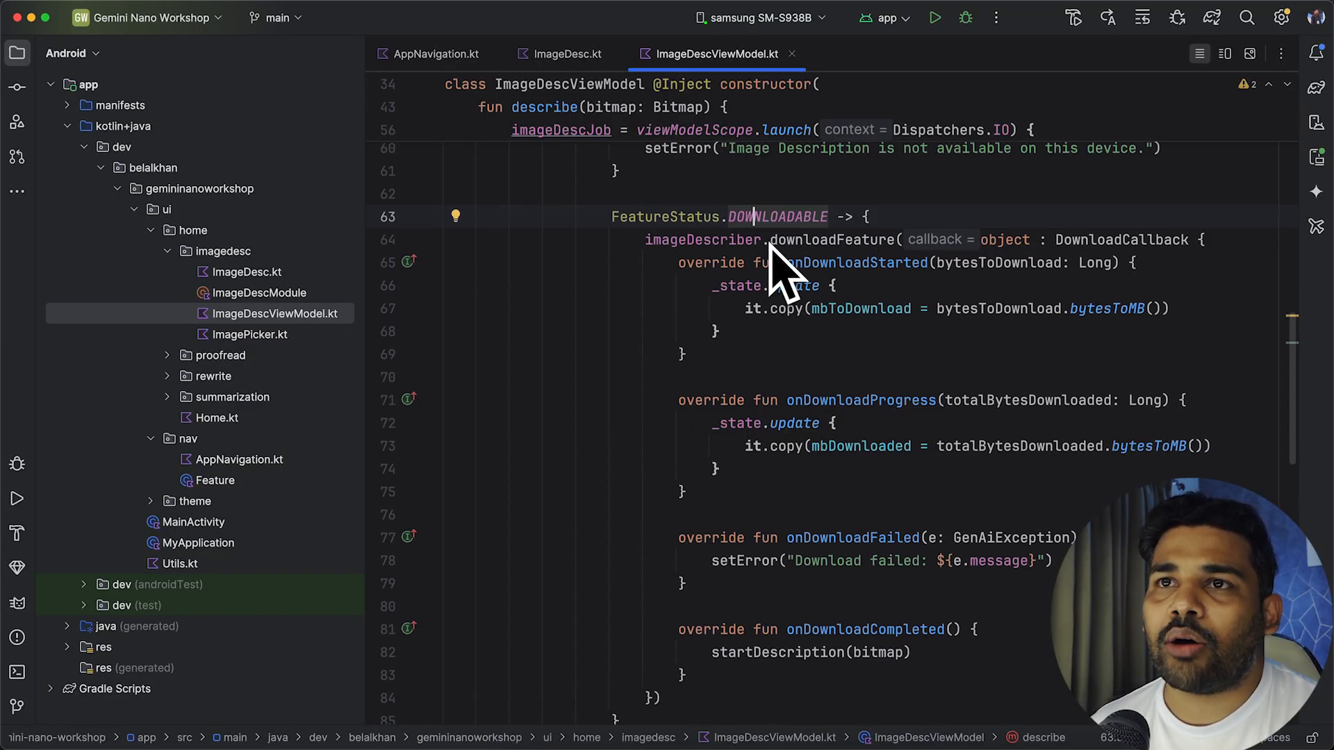
{"action": "scroll", "scroll_direction": "down", "scroll_amount": 3}
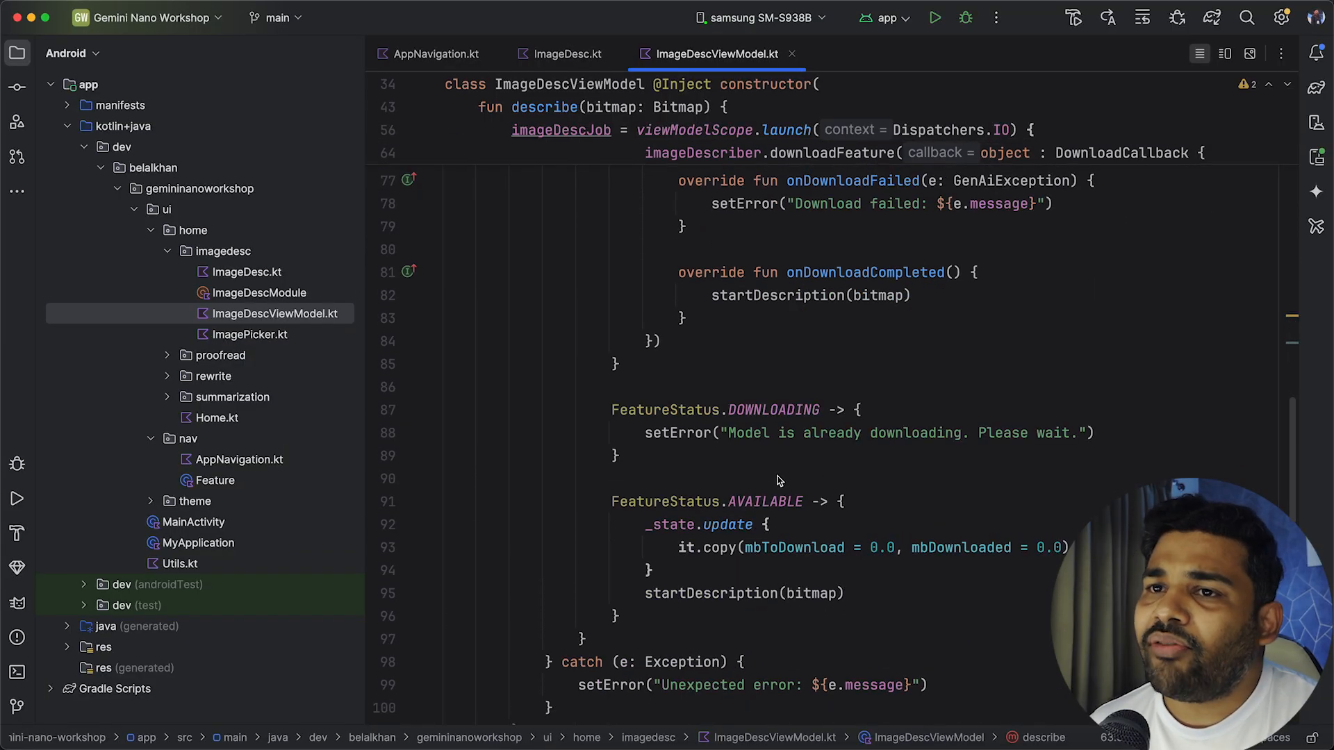
{"action": "mouse_move", "coordinate": [630, 599]}
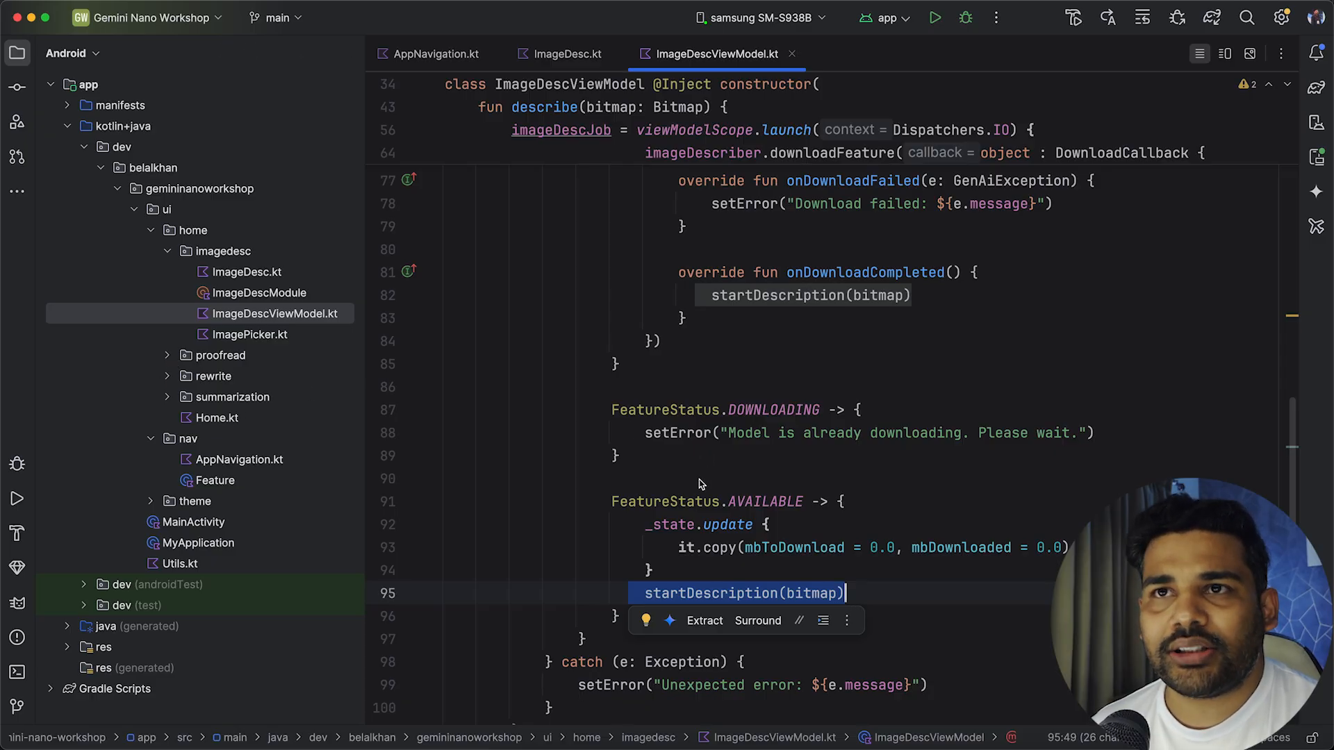
{"action": "mouse_move", "coordinate": [891, 223]}
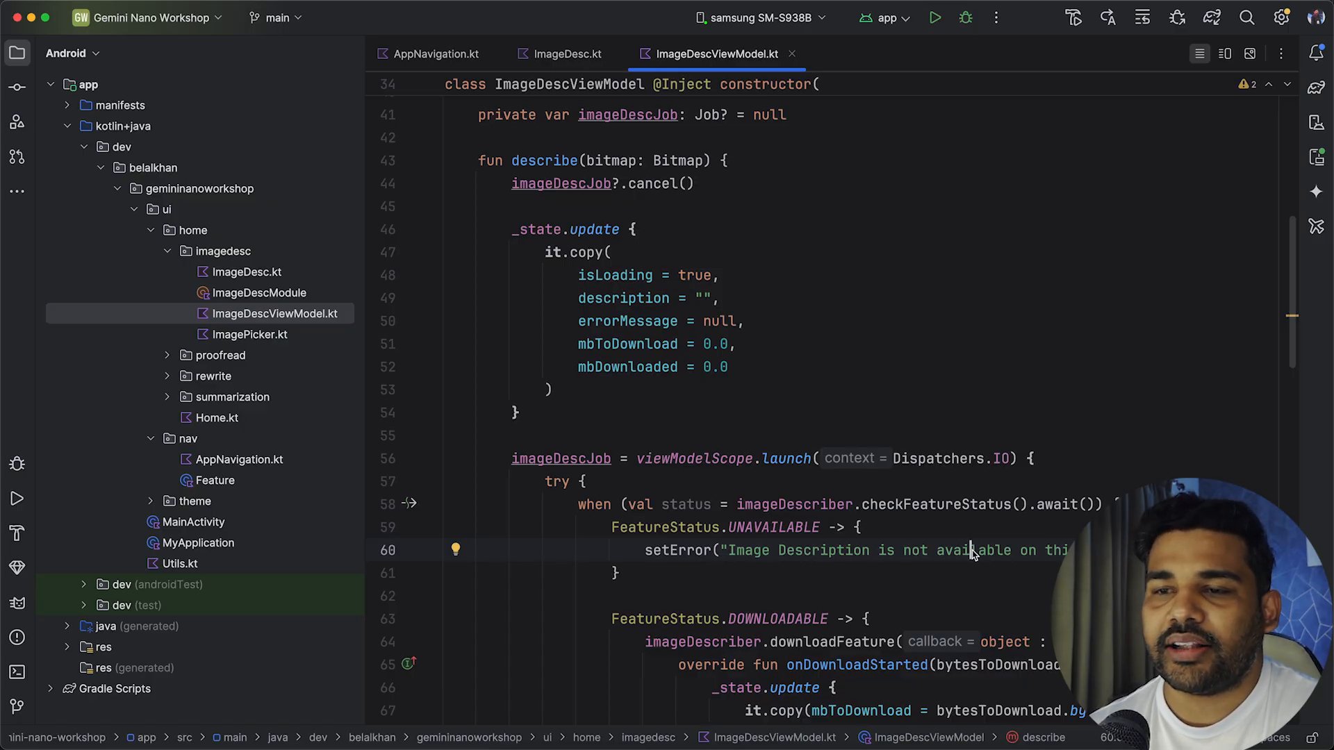
{"action": "mouse_move", "coordinate": [1316, 155]}
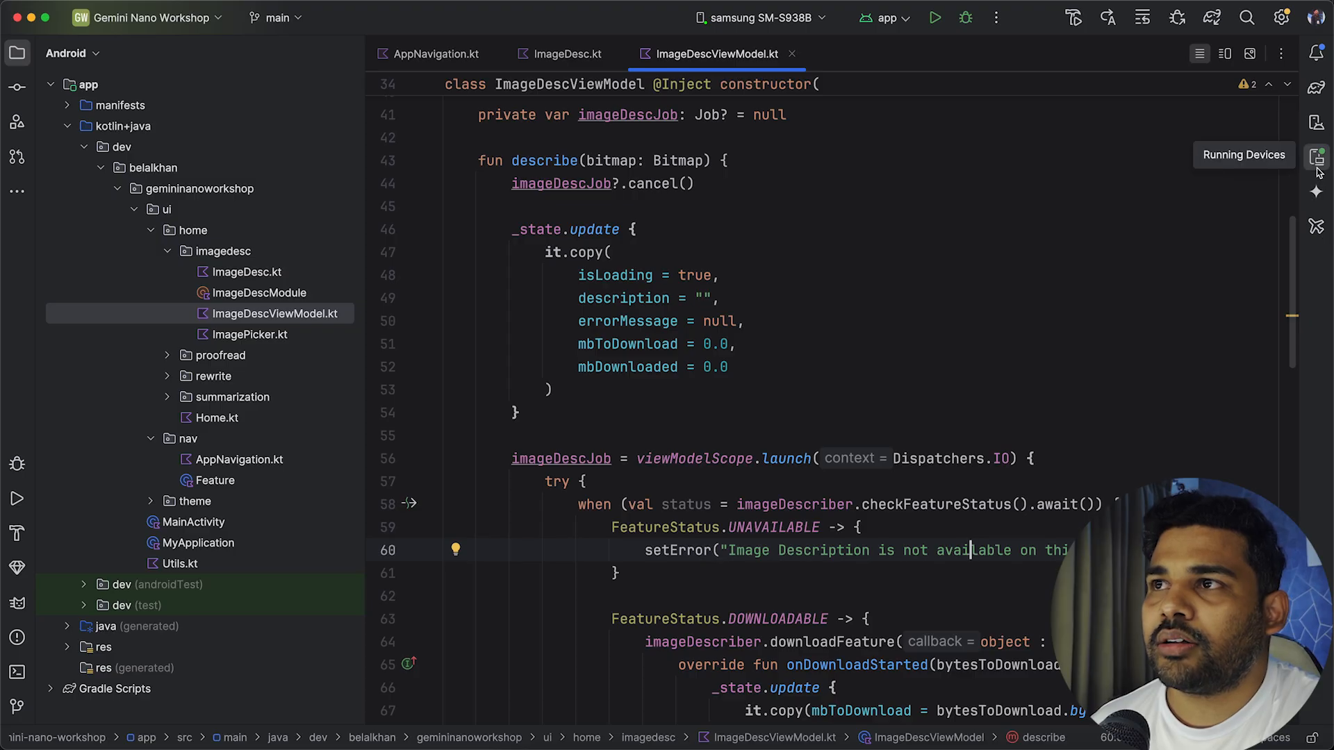
Mirror the Samsung phone in Running Devices and run the app on it.
{"action": "left_click", "coordinate": [1316, 156]}
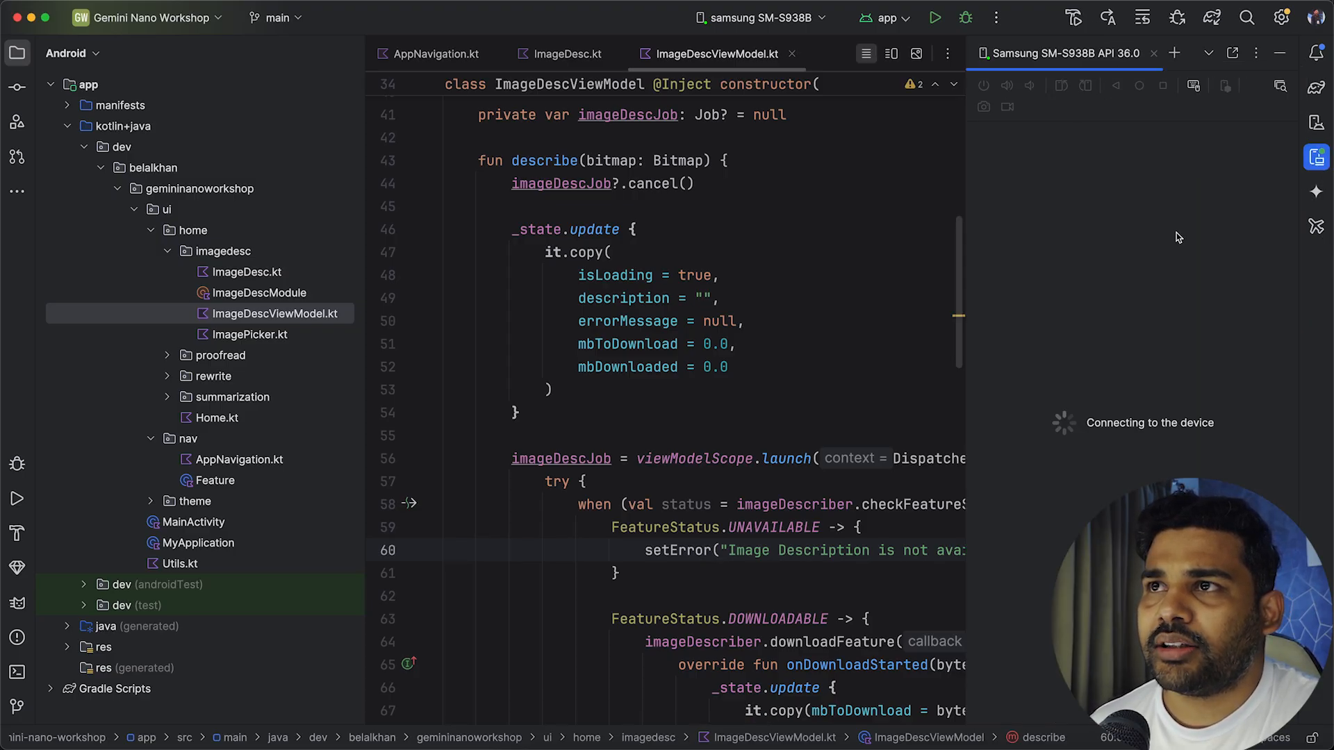
{"action": "left_click", "coordinate": [934, 16]}
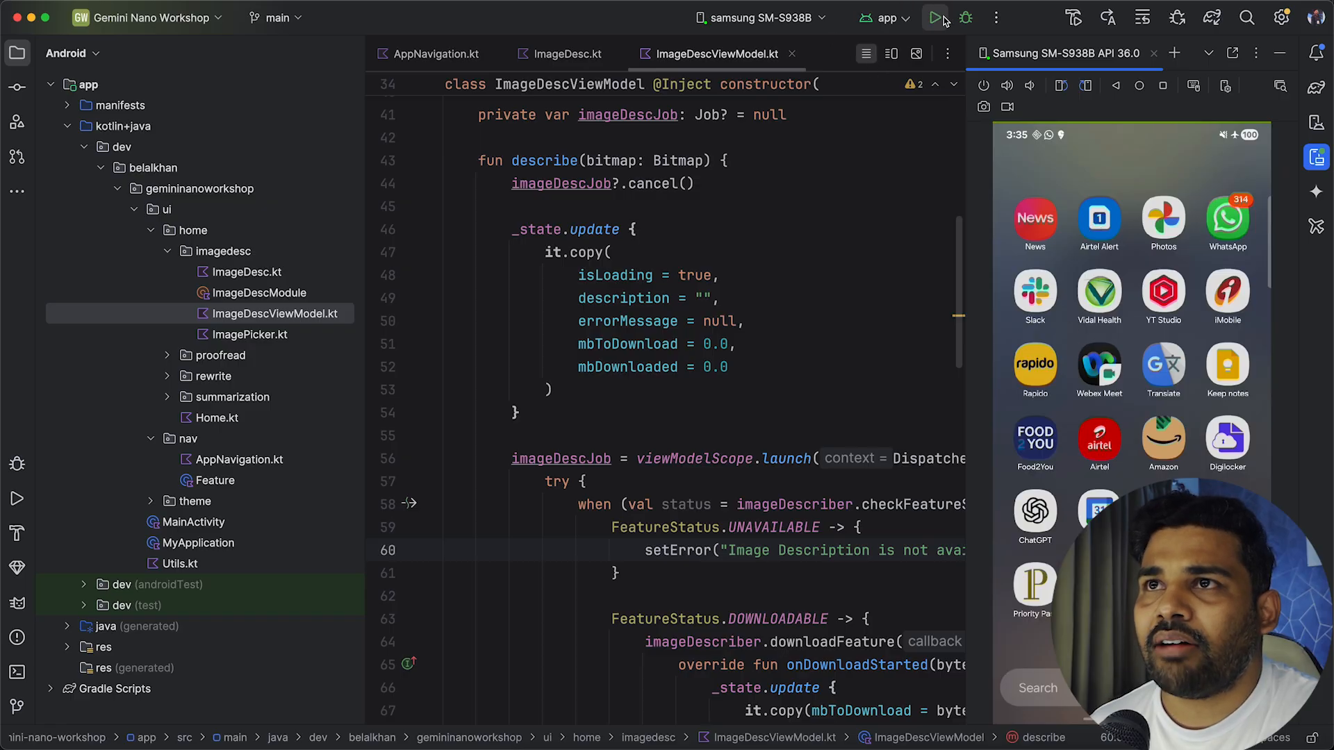
{"action": "left_click", "coordinate": [935, 17]}
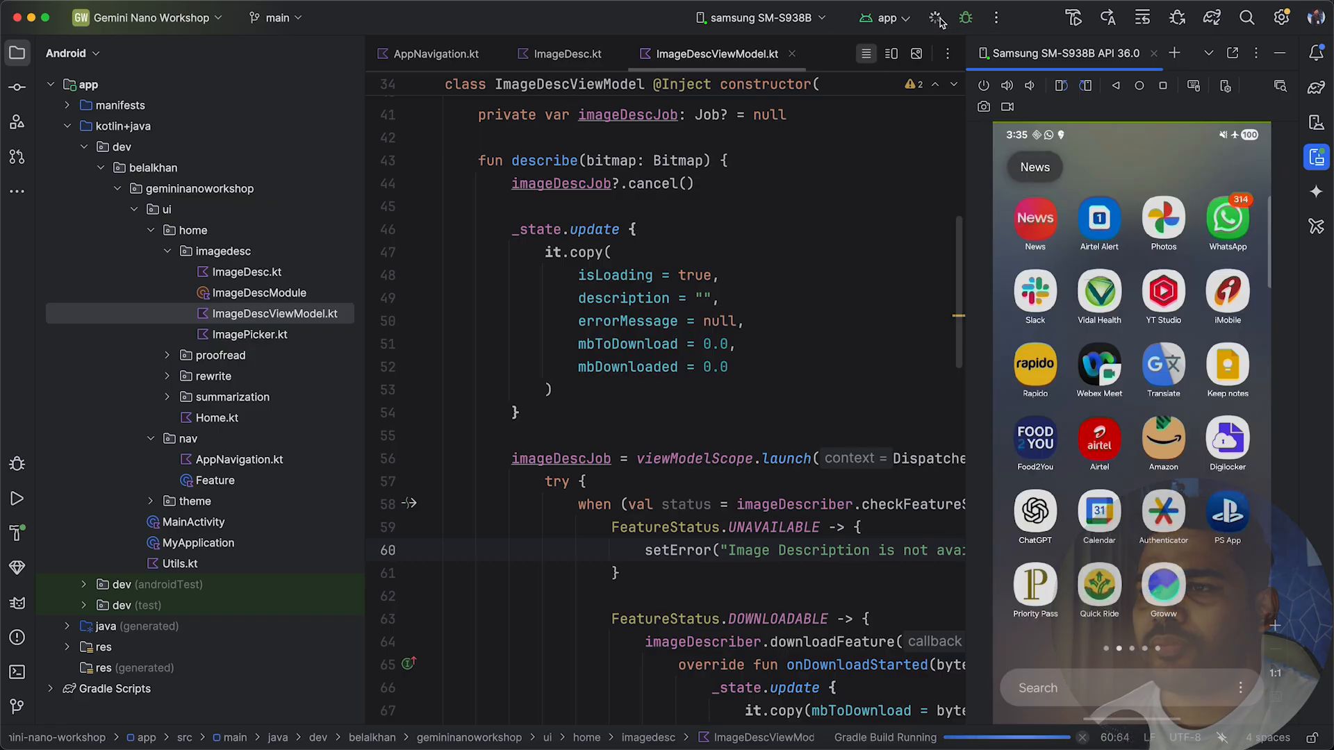
{"action": "left_click", "coordinate": [934, 16]}
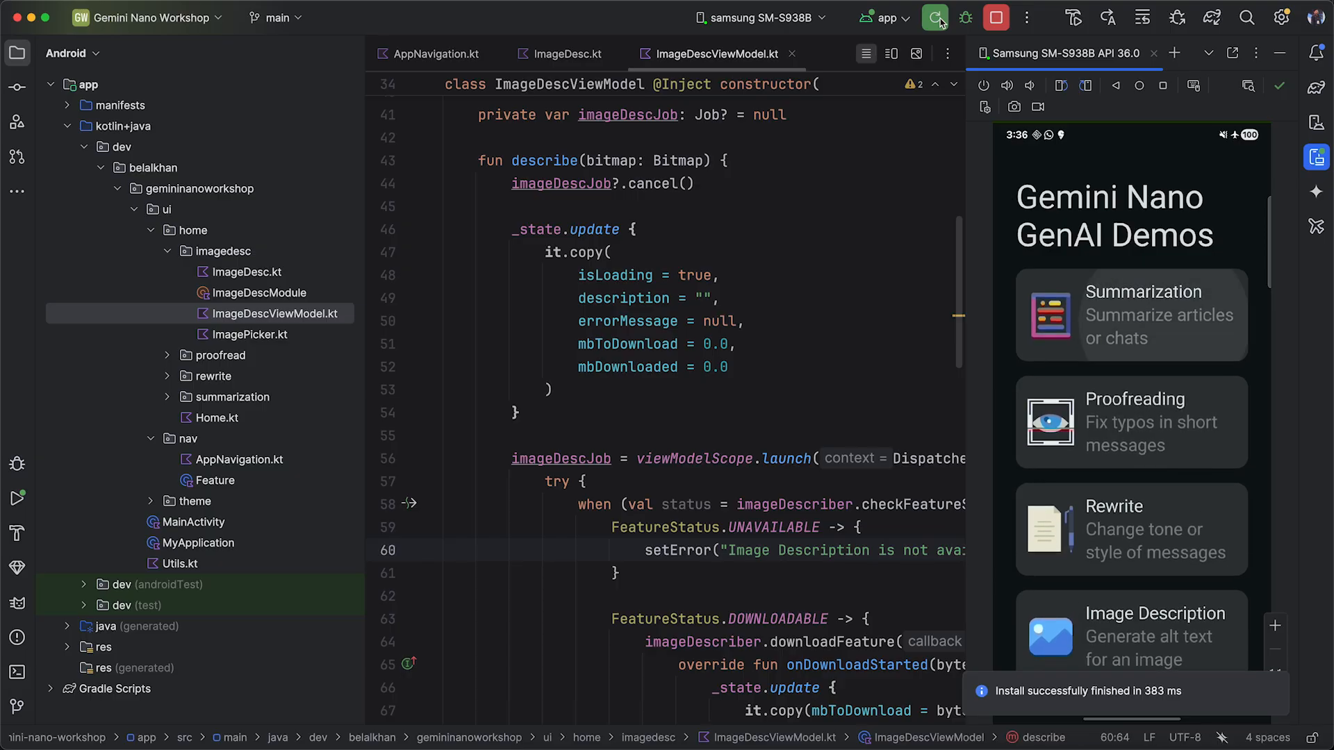
{"action": "left_click", "coordinate": [1131, 314]}
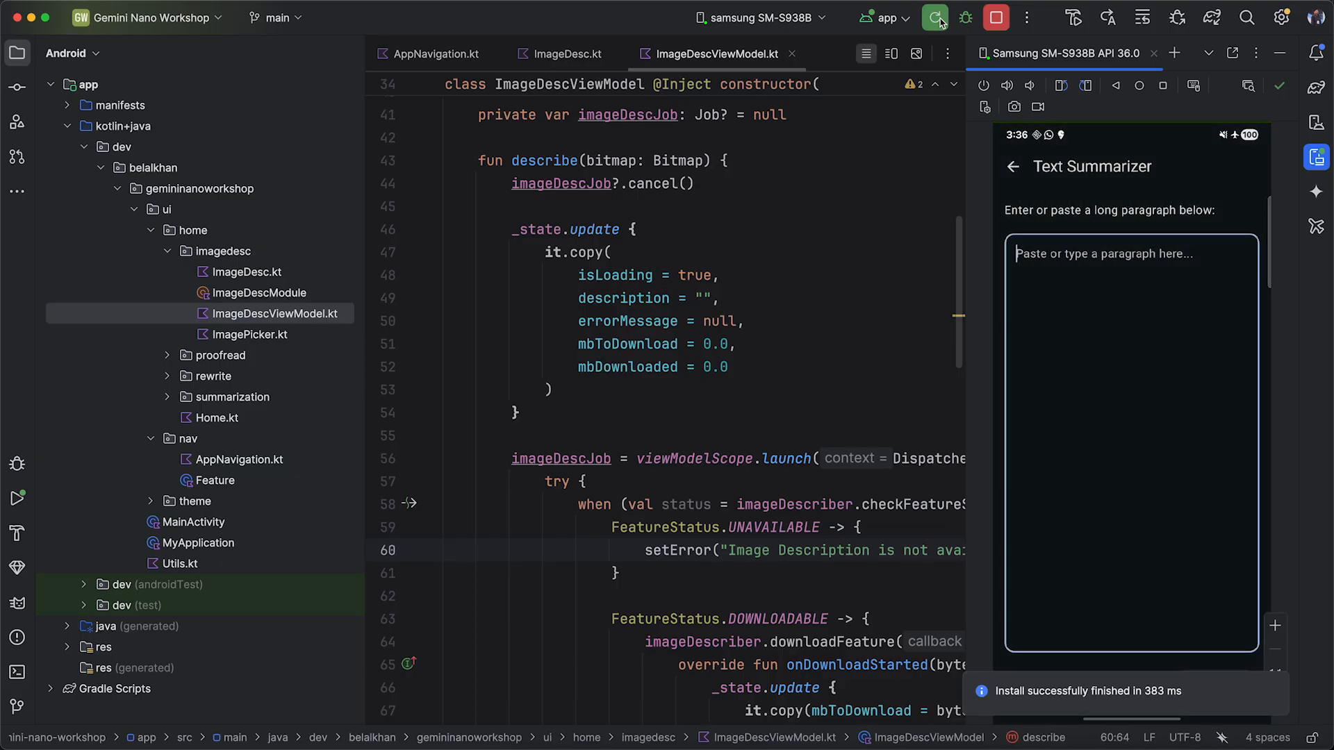
{"action": "left_click", "coordinate": [1132, 254]}
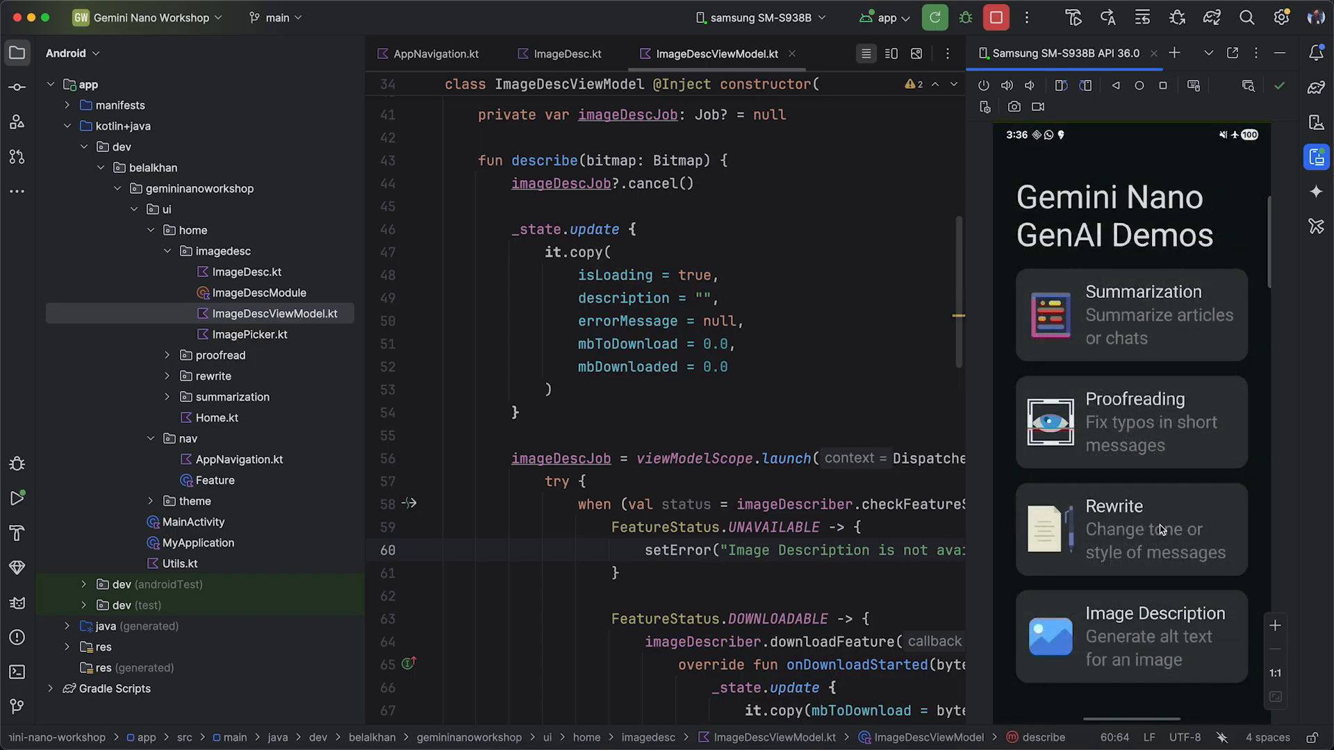
In the Rewrite demo, send the misspelled message and view the corrected rephrase.
{"action": "left_click", "coordinate": [1130, 528]}
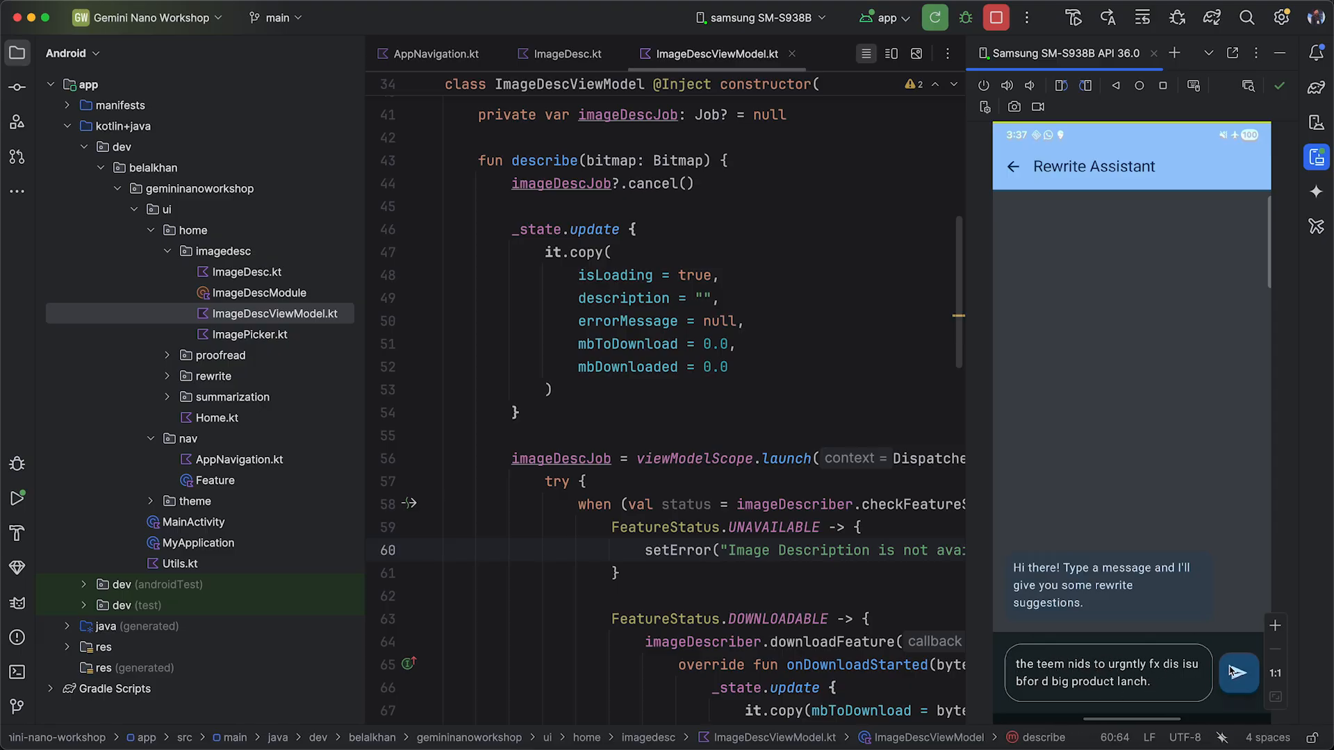
{"action": "left_click", "coordinate": [1106, 672]}
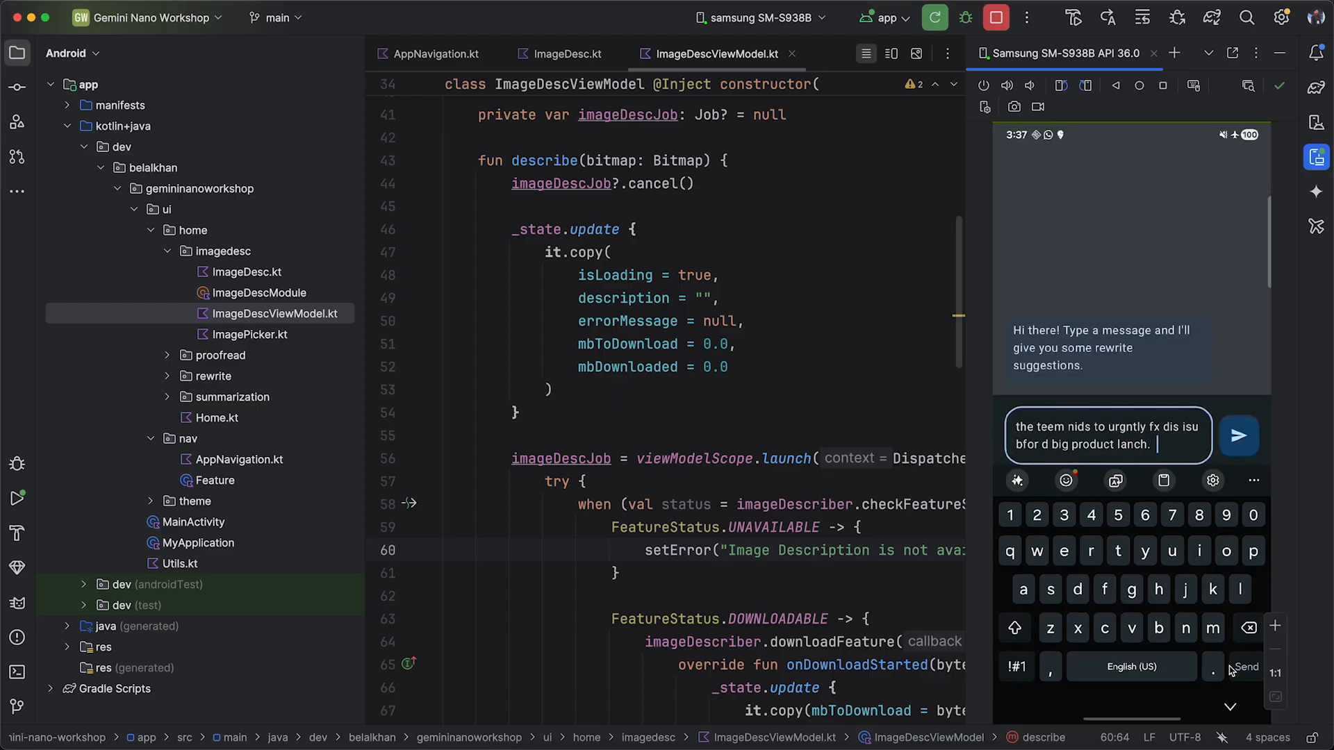
{"action": "left_click", "coordinate": [1238, 436]}
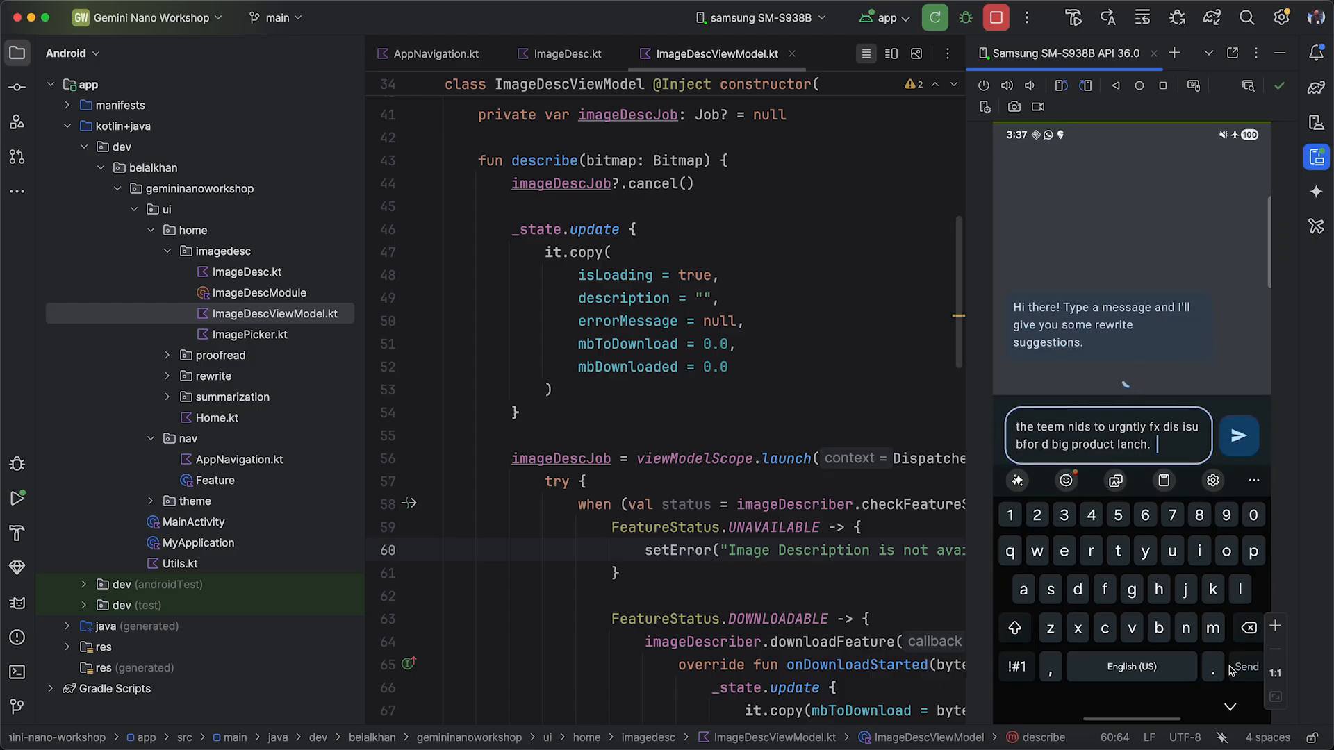
{"action": "left_click", "coordinate": [1239, 435]}
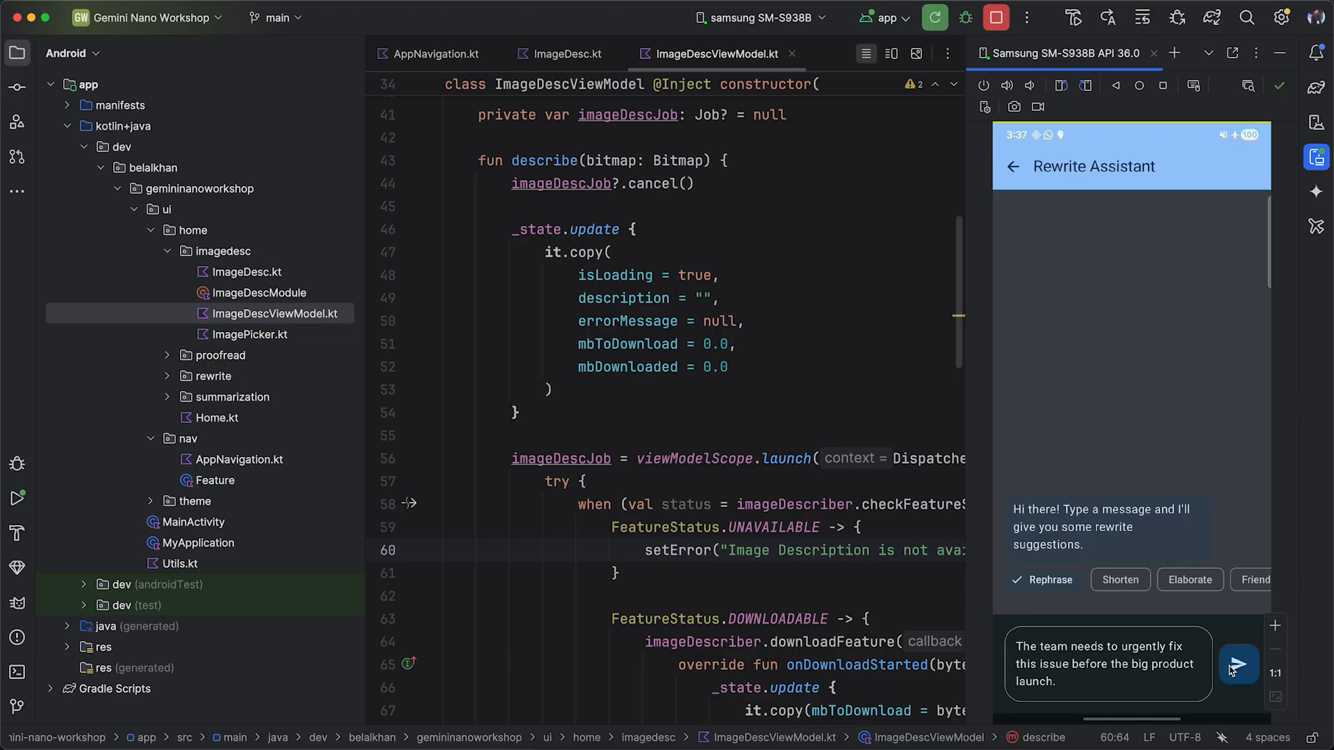
Generate Shorten and Professional rewrites of the message, then go back home.
{"action": "left_click", "coordinate": [1120, 579]}
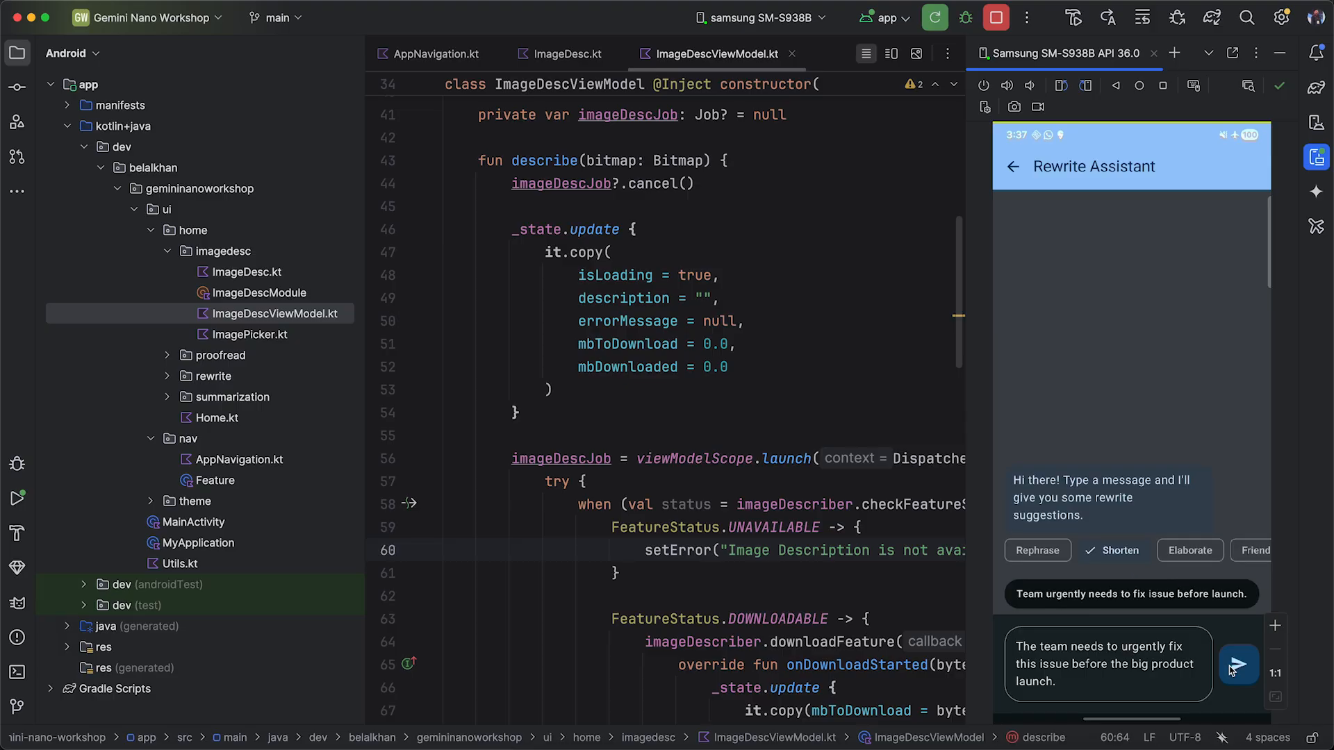
{"action": "left_click", "coordinate": [1189, 515]}
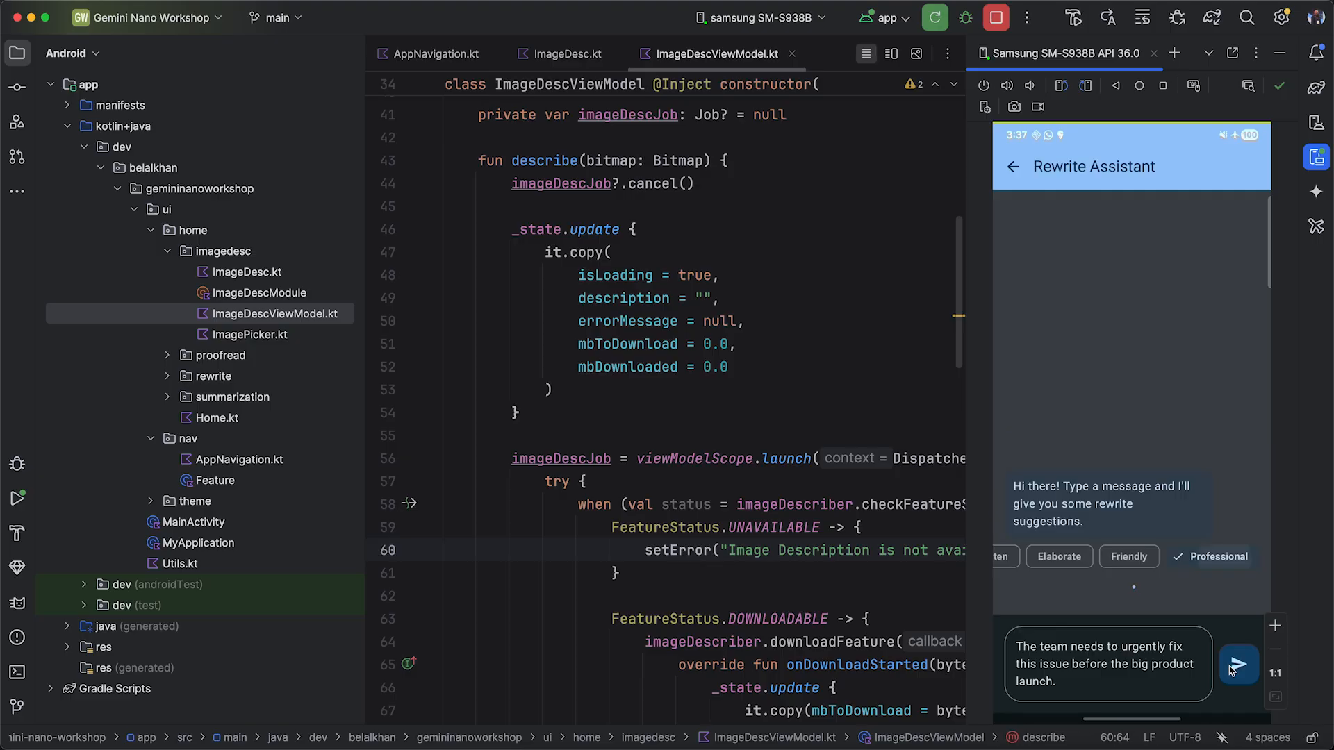
{"action": "left_click", "coordinate": [1237, 665]}
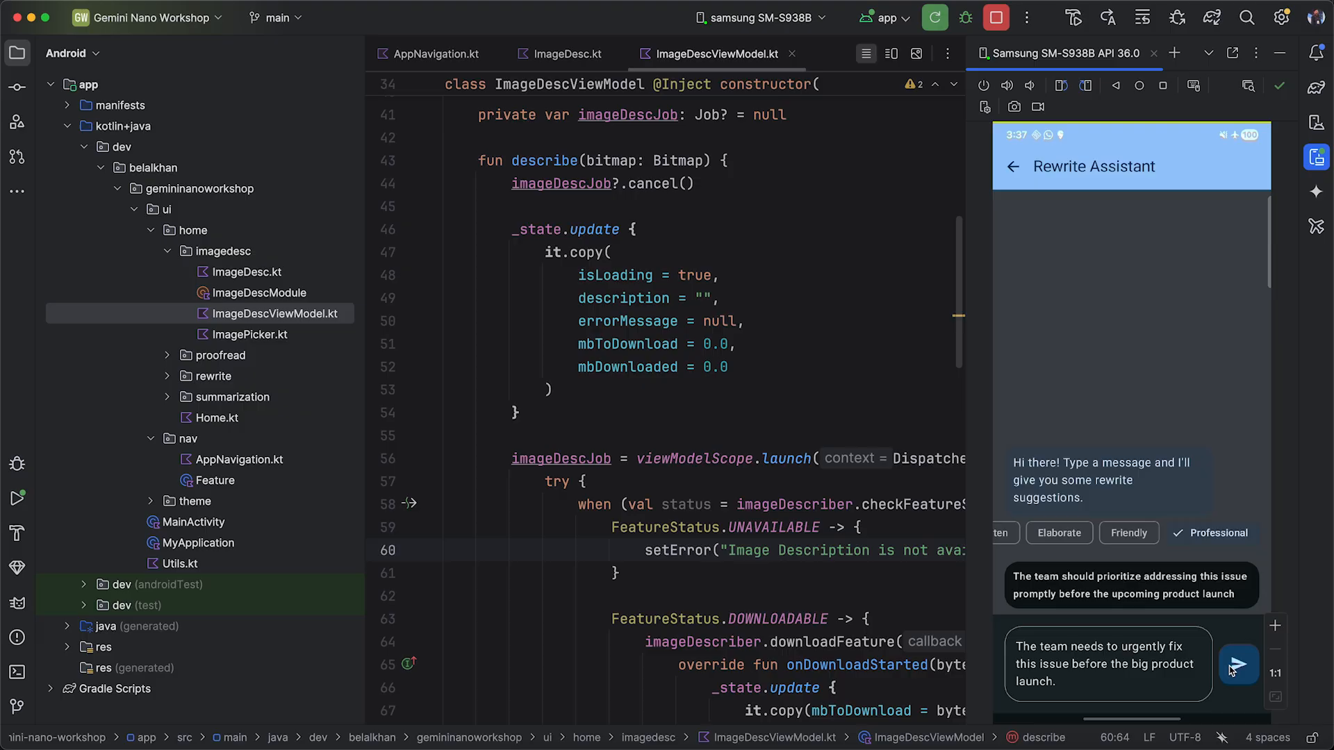
{"action": "left_click", "coordinate": [1012, 166]}
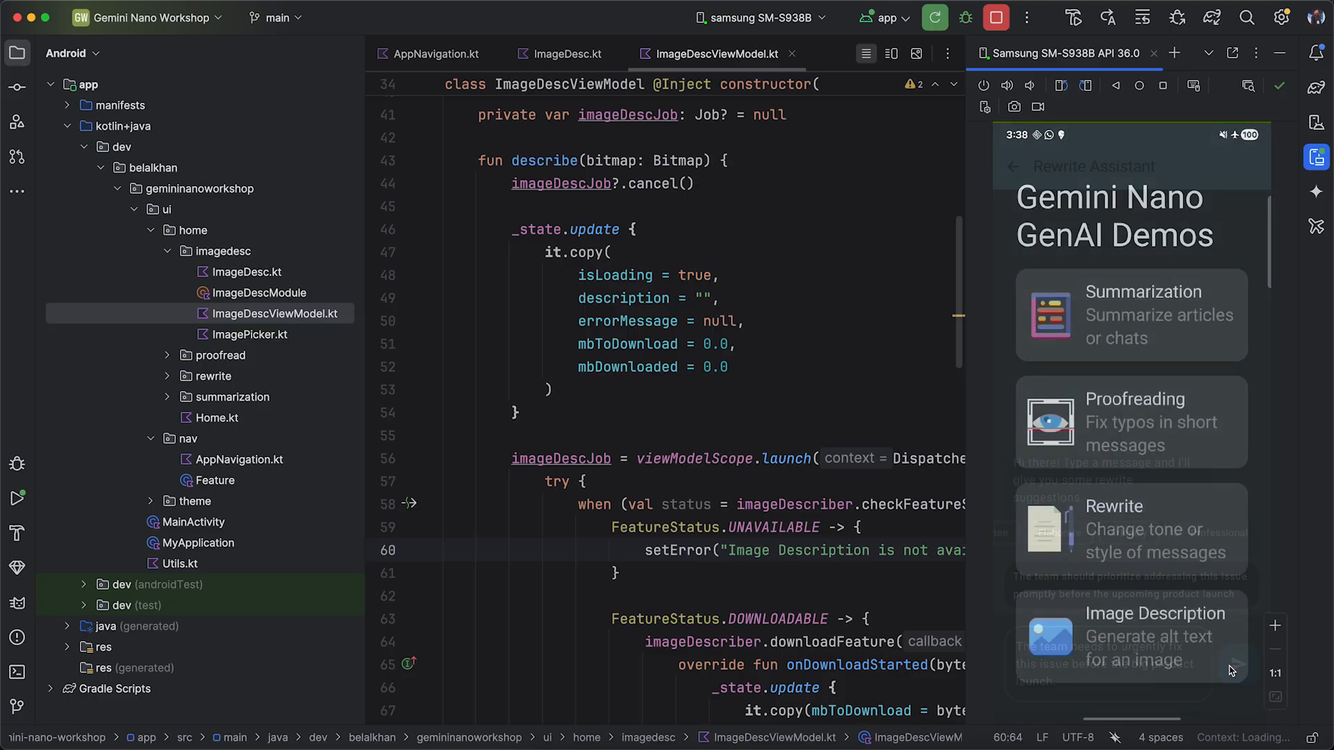
Describe a picked photo in the Image Description demo, then pick another image.
{"action": "left_click", "coordinate": [1132, 636]}
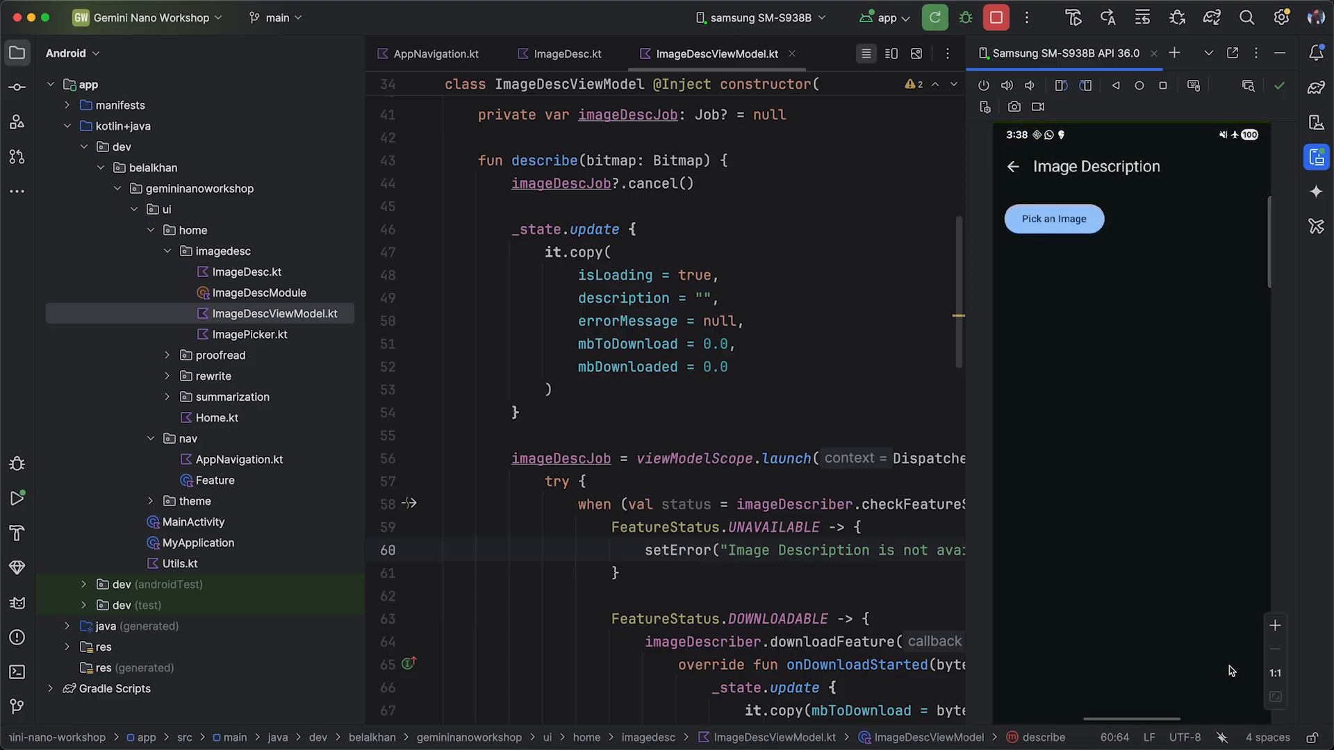
{"action": "left_click", "coordinate": [1053, 219]}
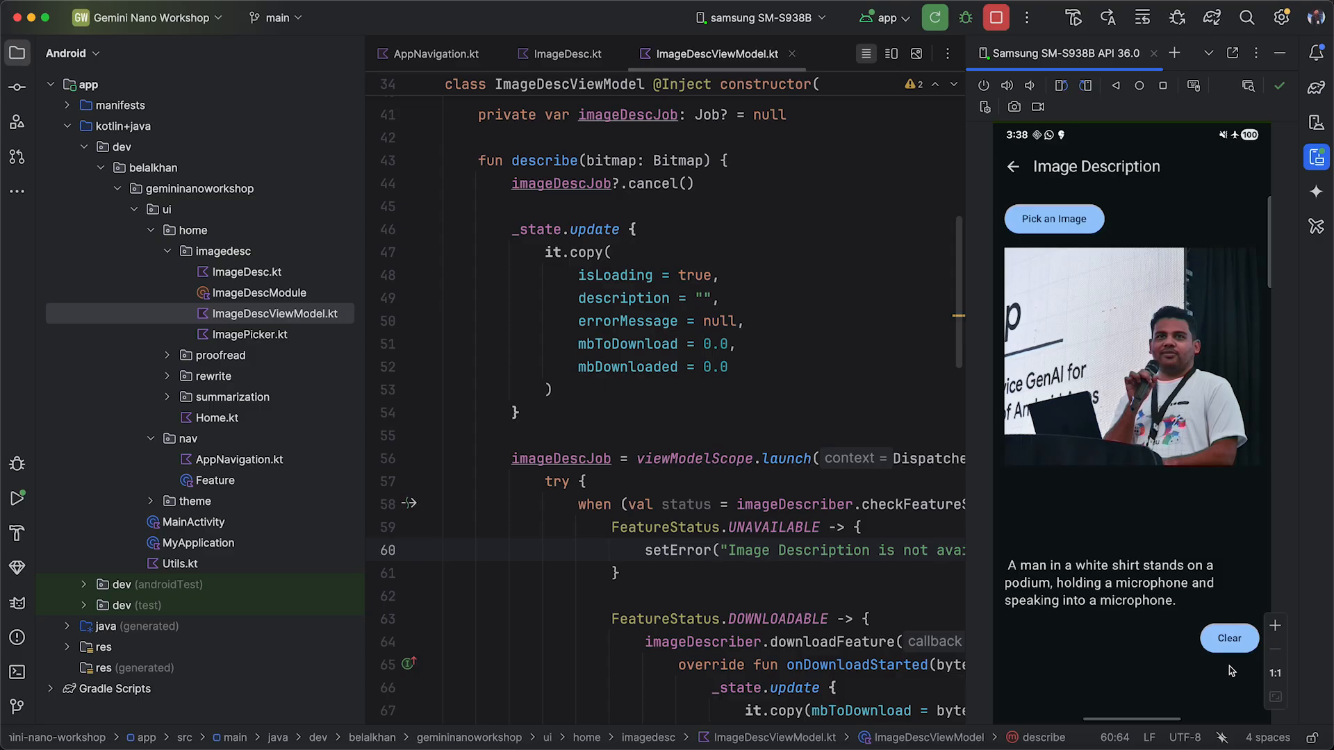
{"action": "left_click", "coordinate": [1053, 219]}
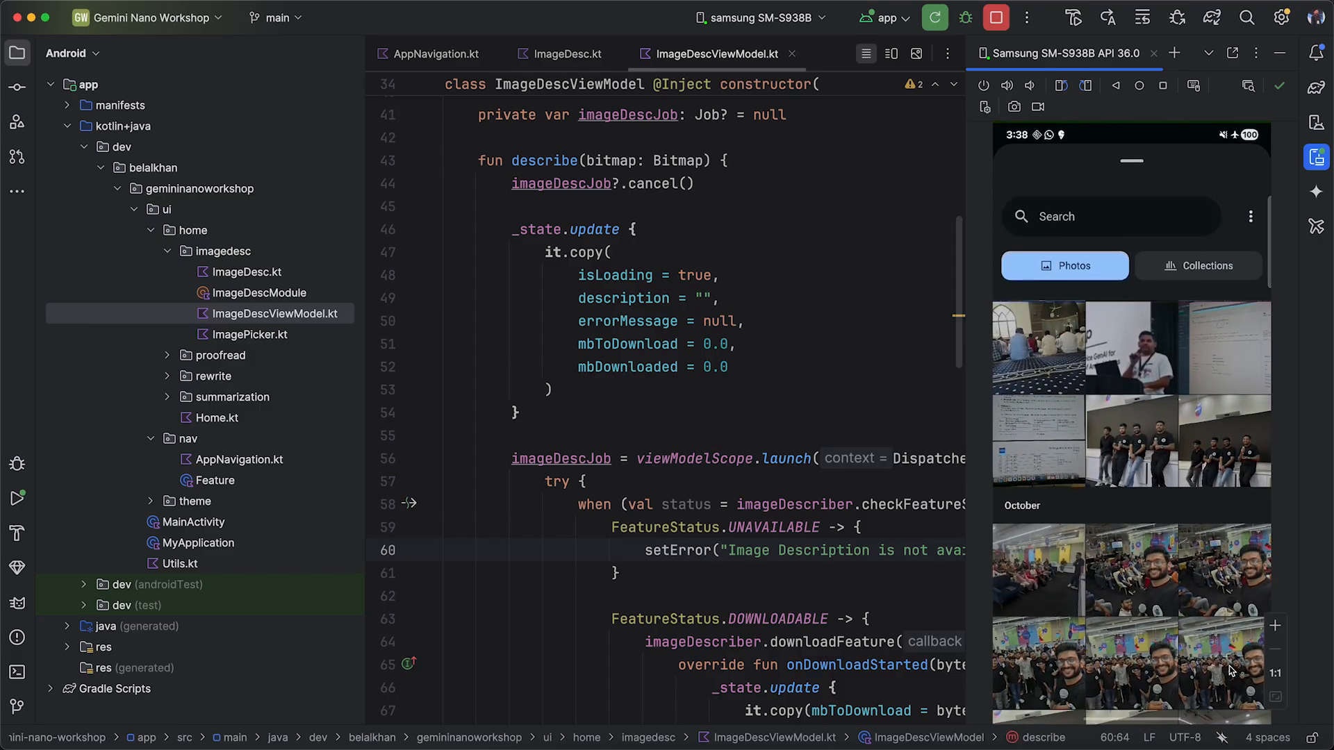